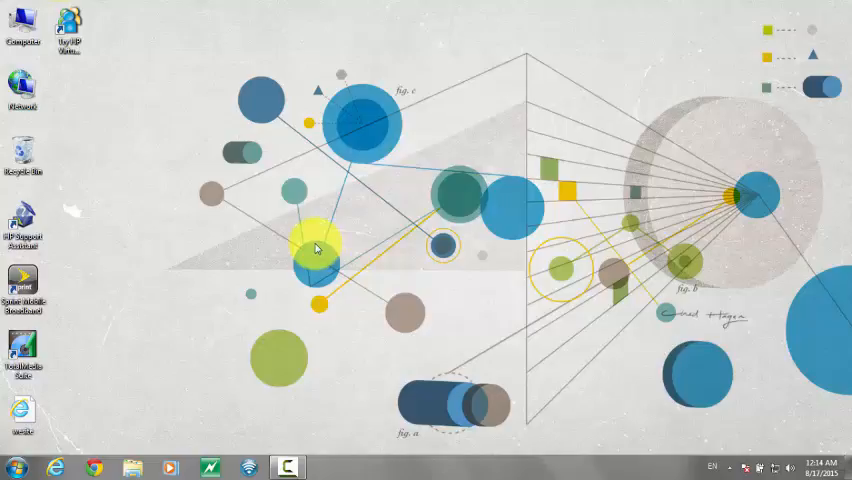
- Open Personalization from the desktop's right-click menu
right_click(318, 248)
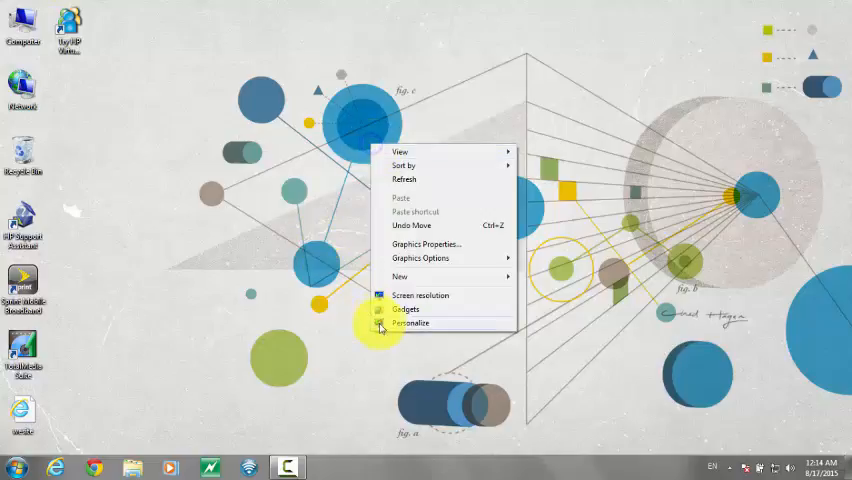
left_click(412, 323)
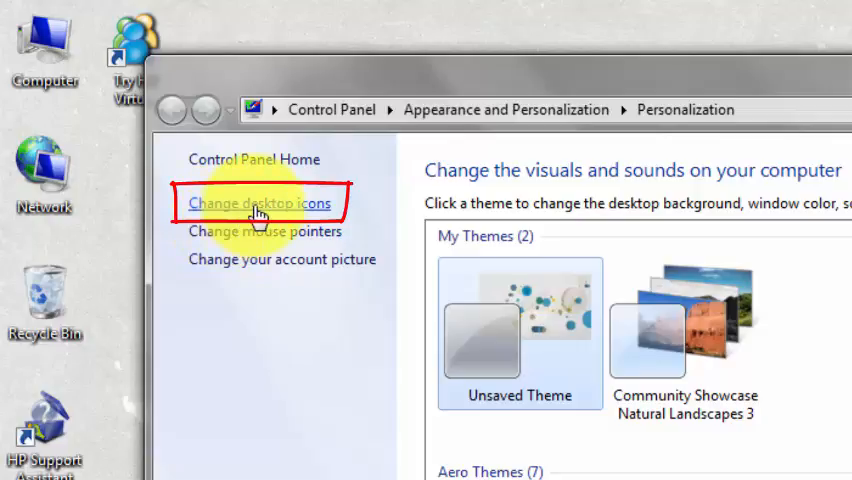
- Uncheck Control Panel in Desktop Icon Settings, keeping Computer, Network, Recycle Bin, then close Personalization
left_click(258, 203)
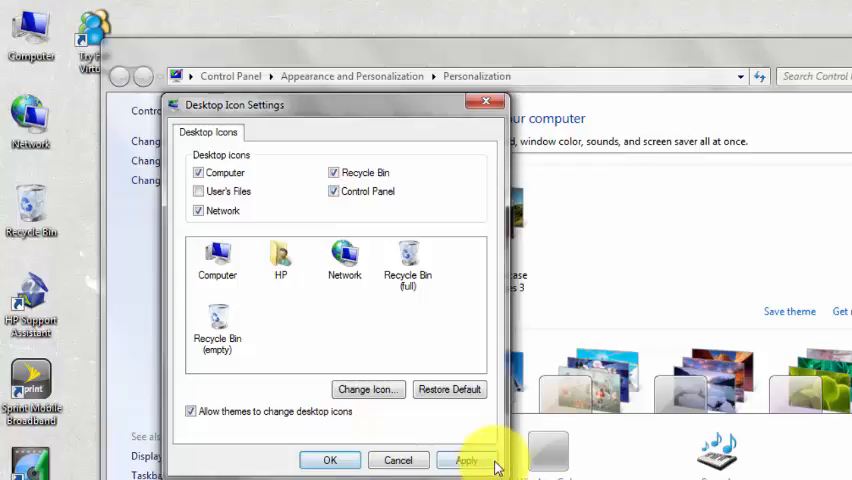
left_click(468, 460)
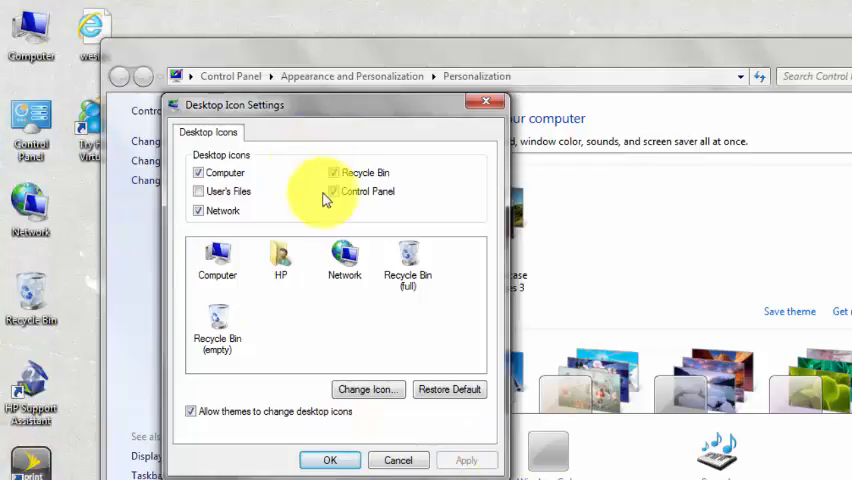
left_click(333, 191)
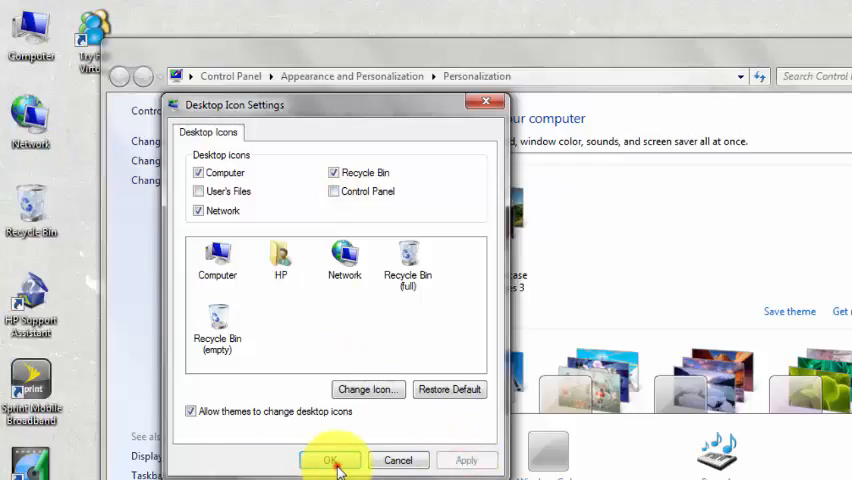
left_click(331, 460)
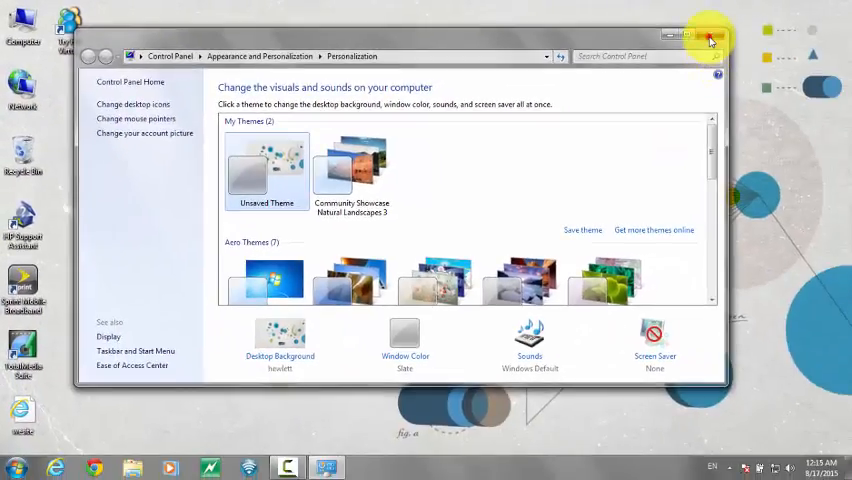
left_click(710, 34)
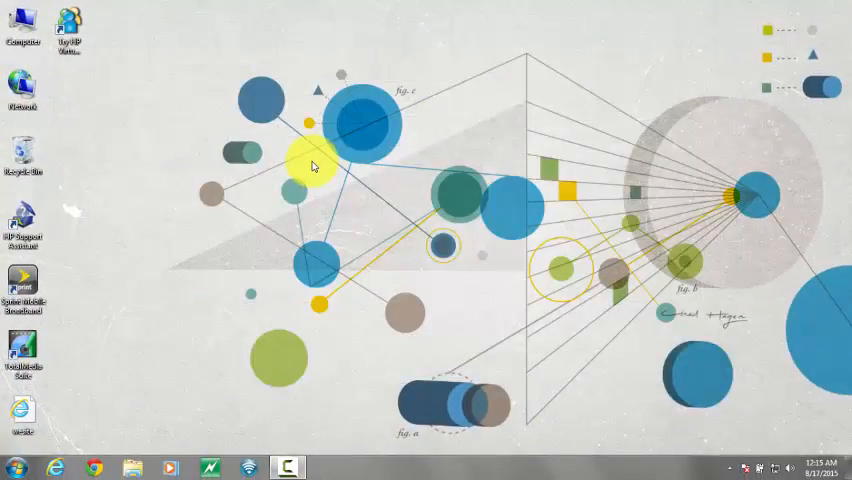